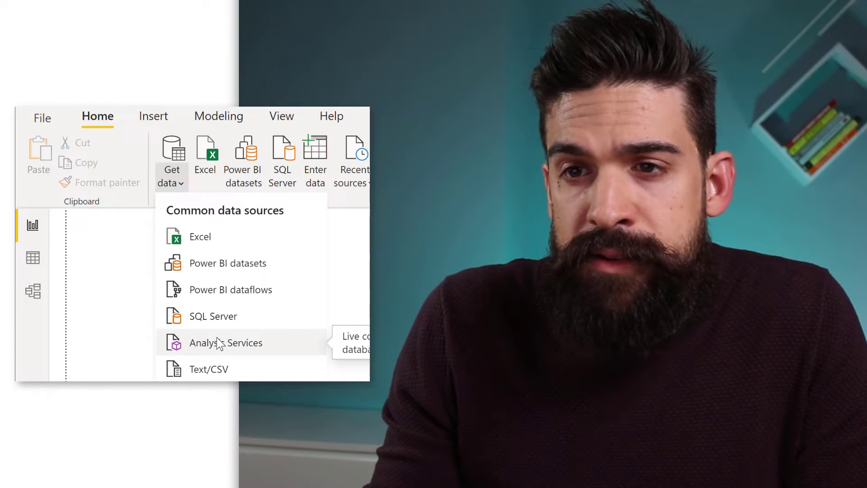
Import csv_comma.csv and csv_dot.csv via Get data > Text/CSV and load them.
{"action": "left_click", "coordinate": [211, 369]}
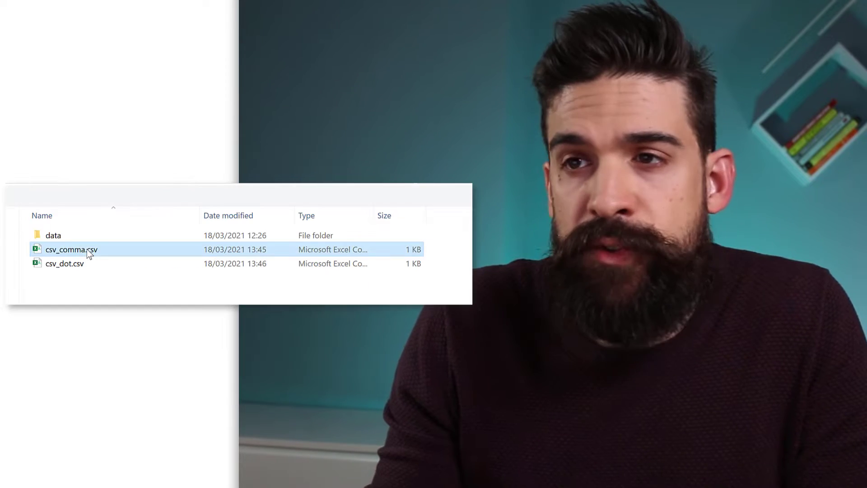
{"action": "double_click", "coordinate": [72, 249]}
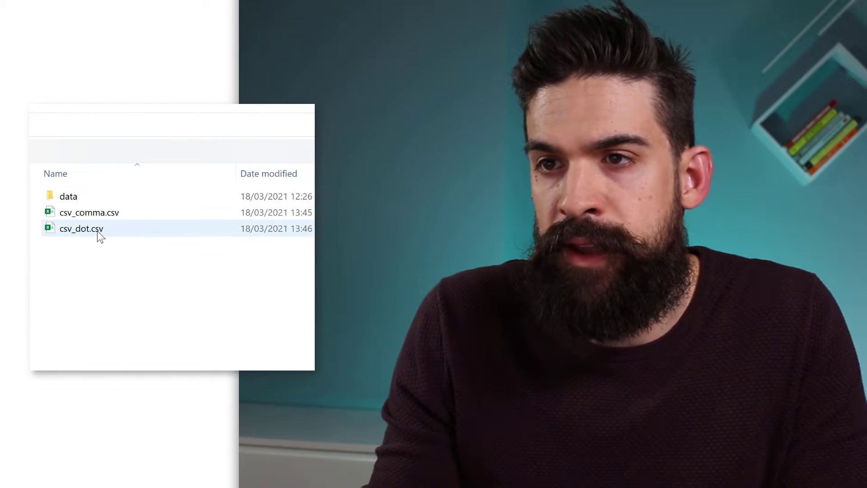
{"action": "double_click", "coordinate": [83, 228]}
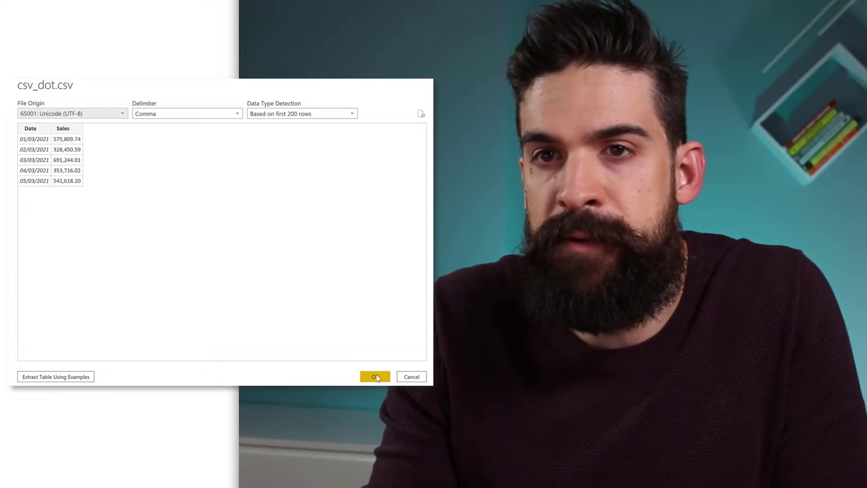
{"action": "left_click", "coordinate": [374, 376]}
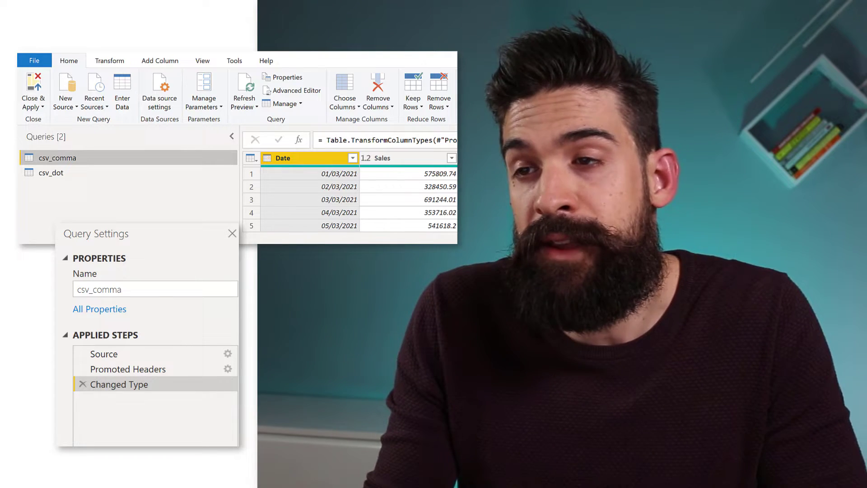
{"action": "mouse_move", "coordinate": [137, 356]}
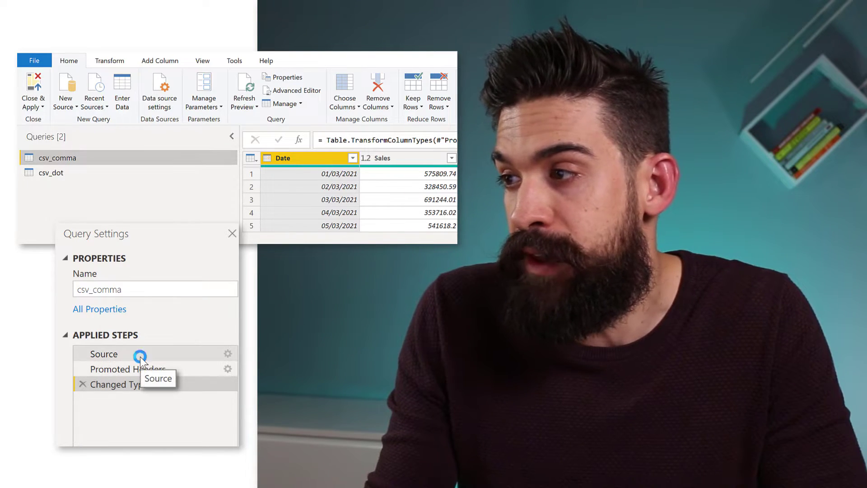
Inspect csv_comma's Source, Promoted Headers and Changed Type steps.
{"action": "left_click", "coordinate": [103, 354]}
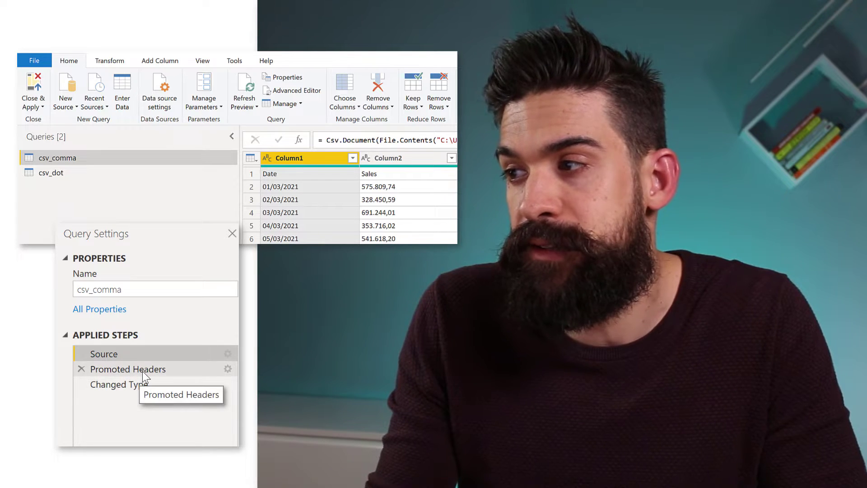
{"action": "left_click", "coordinate": [128, 368]}
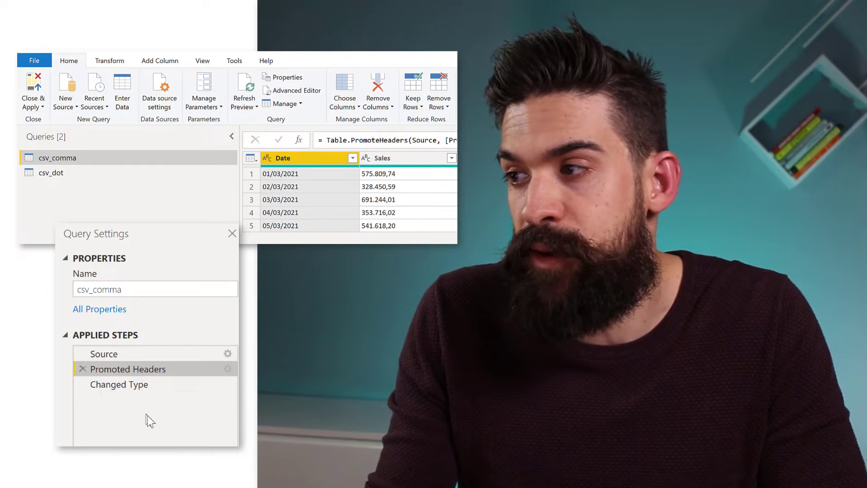
{"action": "left_click", "coordinate": [119, 385]}
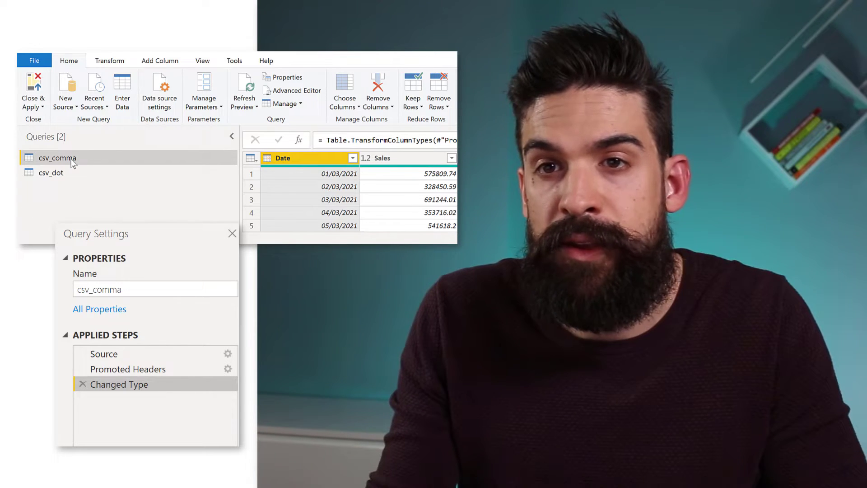
Switch to csv_dot and inspect its Source, Promoted Headers and Changed Type steps.
{"action": "left_click", "coordinate": [51, 173]}
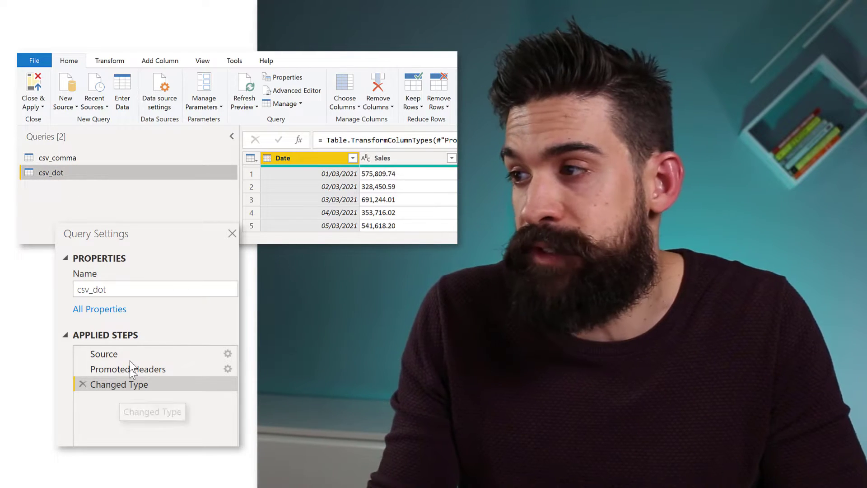
{"action": "left_click", "coordinate": [103, 353]}
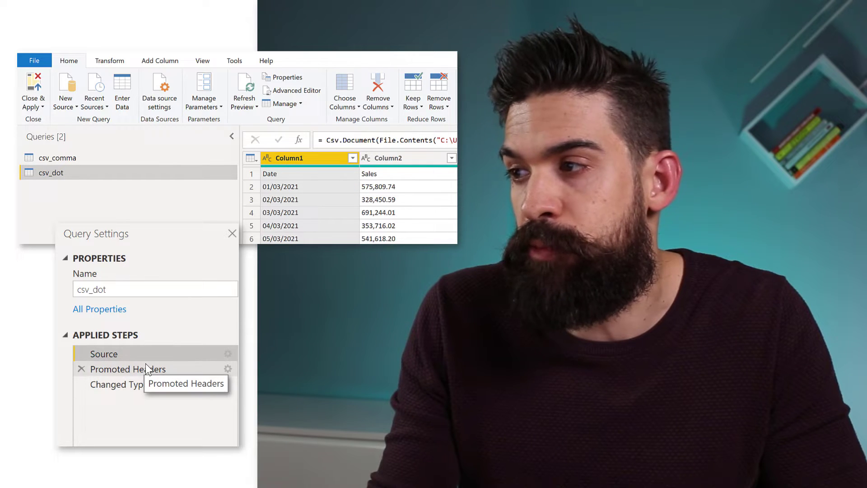
{"action": "left_click", "coordinate": [128, 369]}
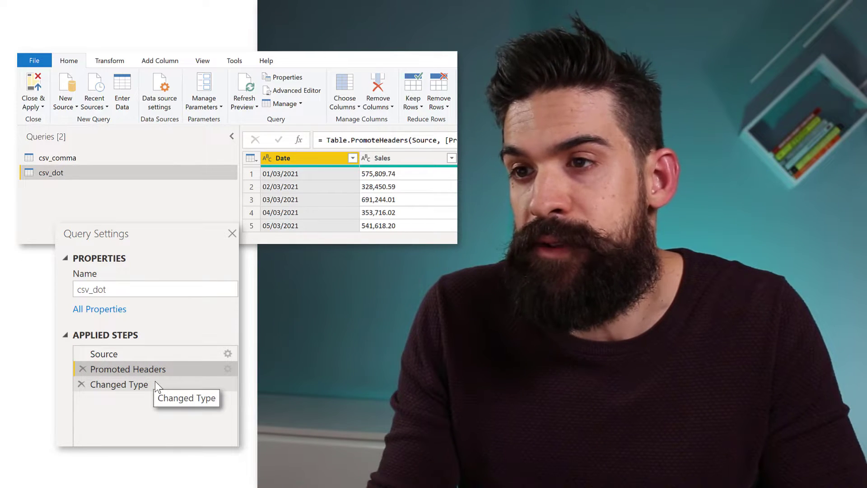
{"action": "left_click", "coordinate": [120, 385]}
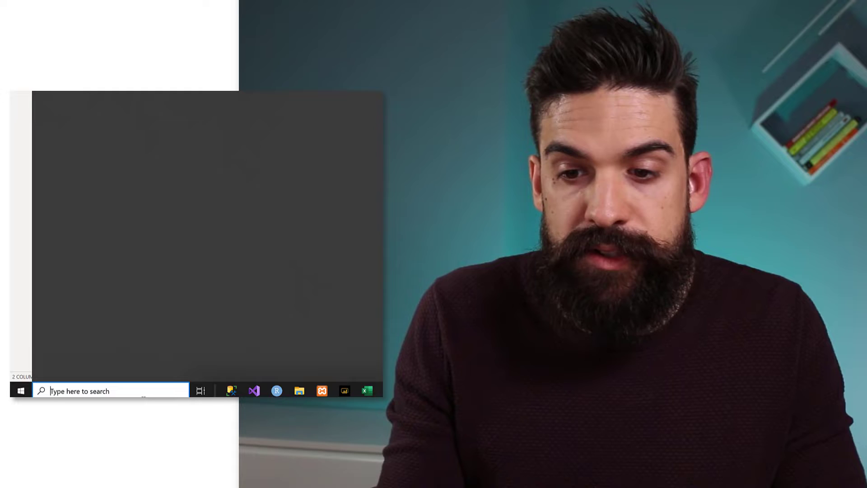
Search Windows for 'regional' and open Set regional format.
{"action": "type", "text": "regional"}
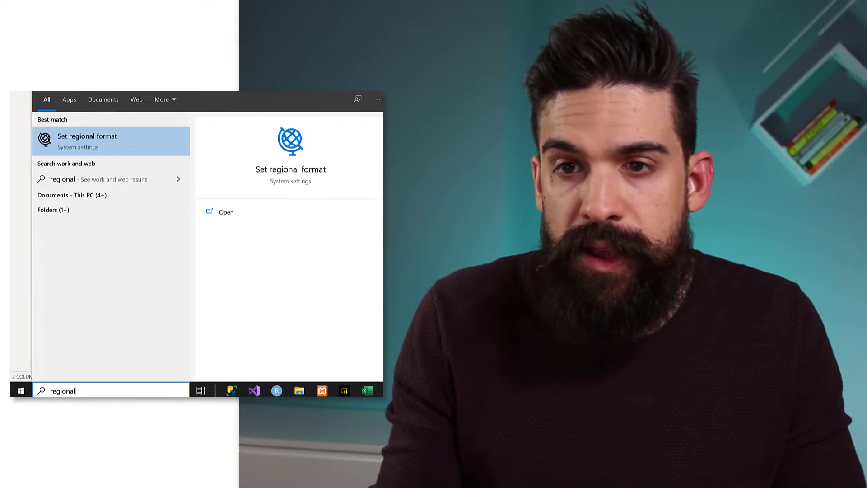
{"action": "left_click", "coordinate": [88, 141]}
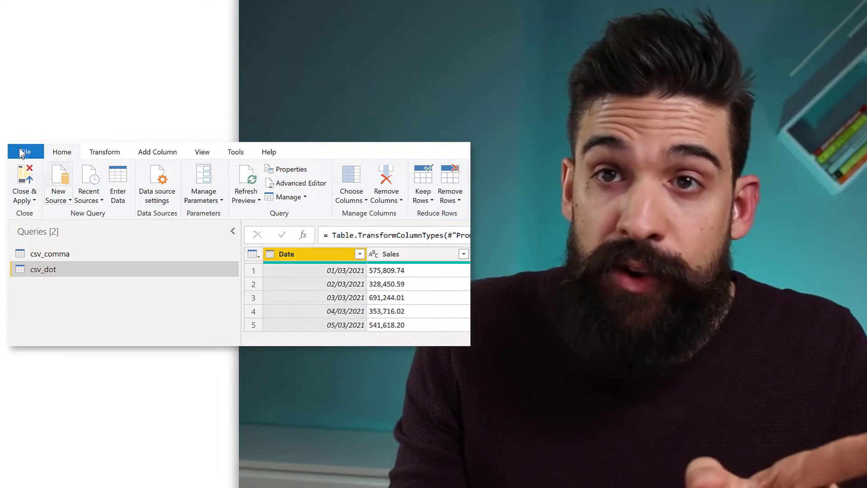
Reach the Current File regional settings in Power BI Options.
{"action": "left_click", "coordinate": [26, 152]}
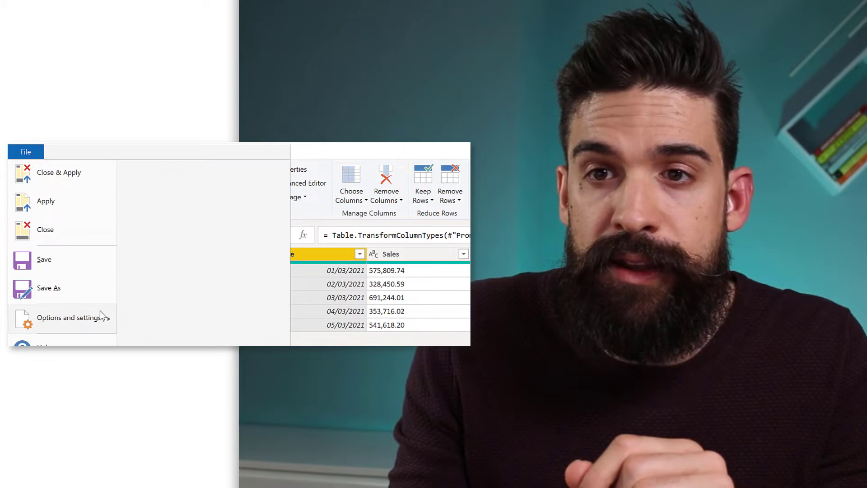
{"action": "left_click", "coordinate": [70, 317]}
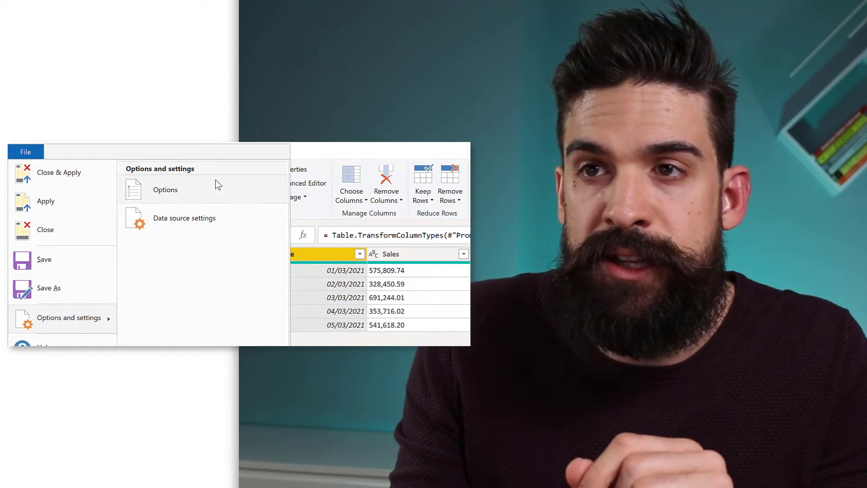
{"action": "left_click", "coordinate": [166, 189]}
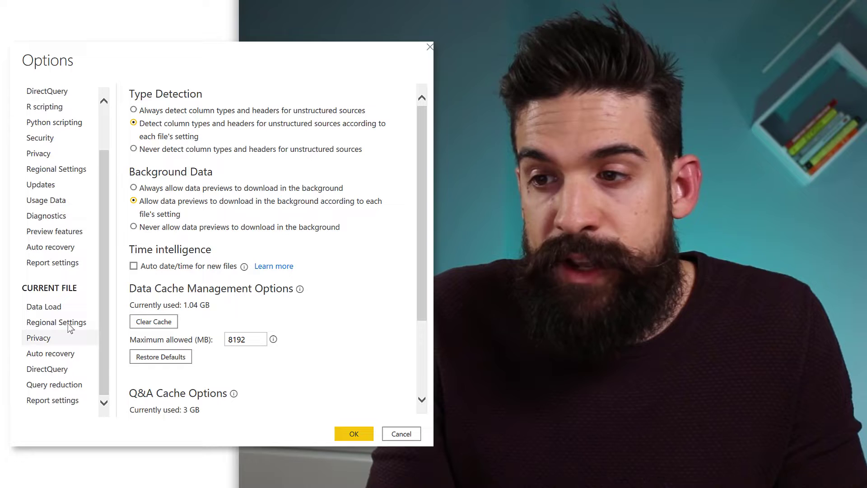
{"action": "left_click", "coordinate": [56, 322]}
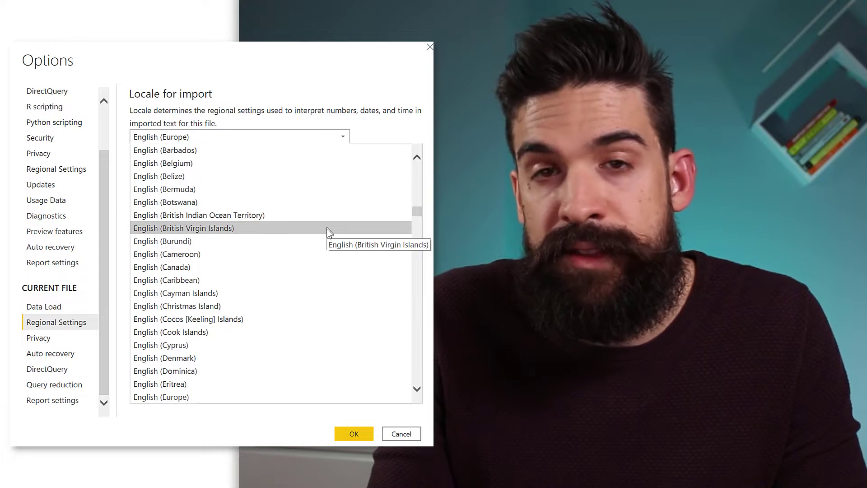
{"action": "mouse_move", "coordinate": [327, 248]}
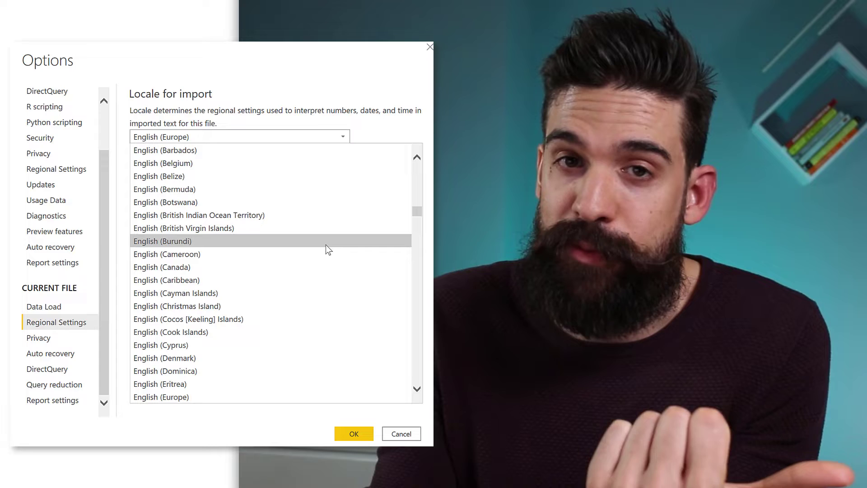
Set Locale for import to English (United Kingdom) and confirm.
{"action": "scroll", "scroll_direction": "down", "scroll_amount": 3}
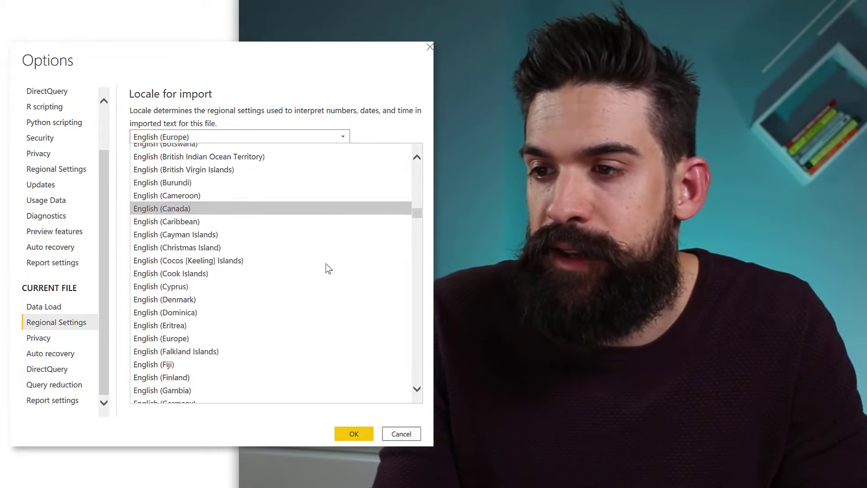
{"action": "scroll", "scroll_direction": "down", "scroll_amount": 3}
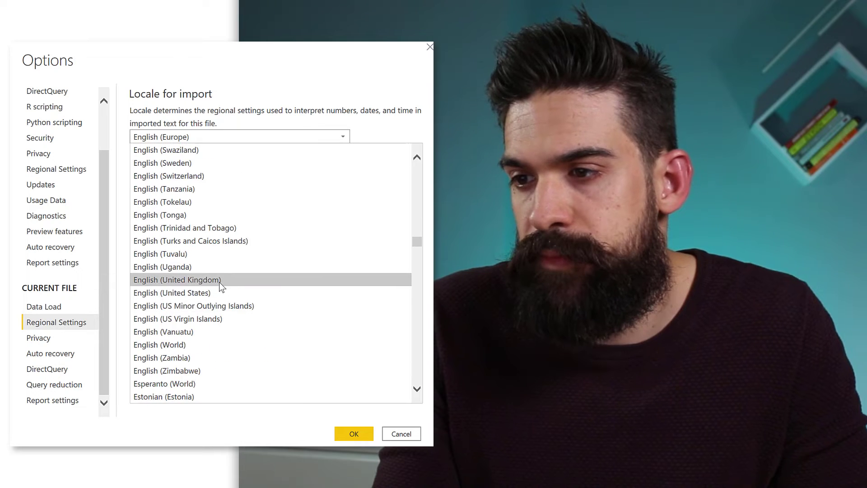
{"action": "left_click", "coordinate": [177, 280]}
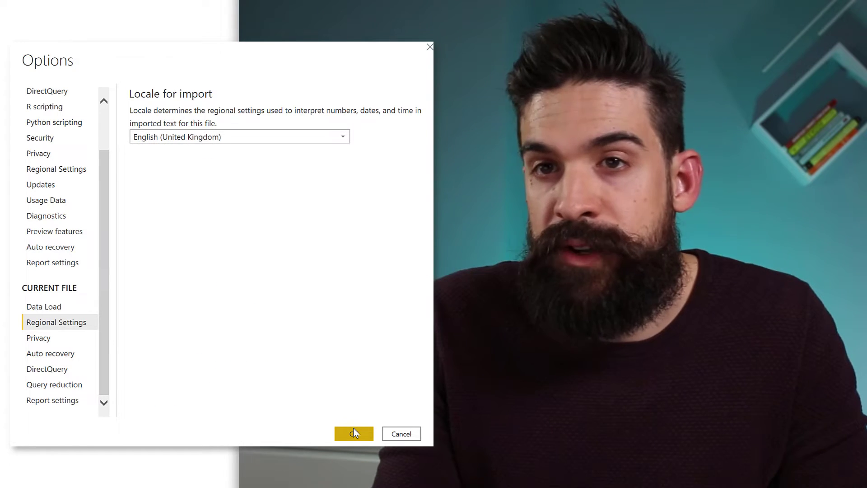
{"action": "left_click", "coordinate": [353, 433]}
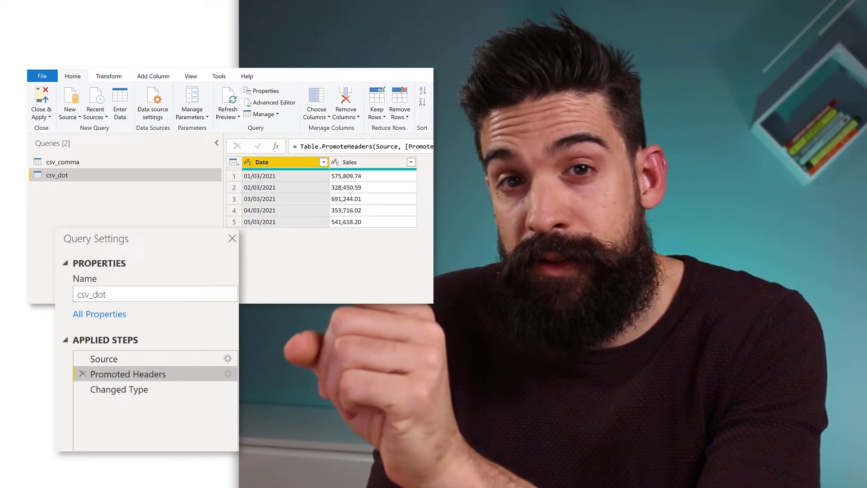
{"action": "mouse_move", "coordinate": [96, 402]}
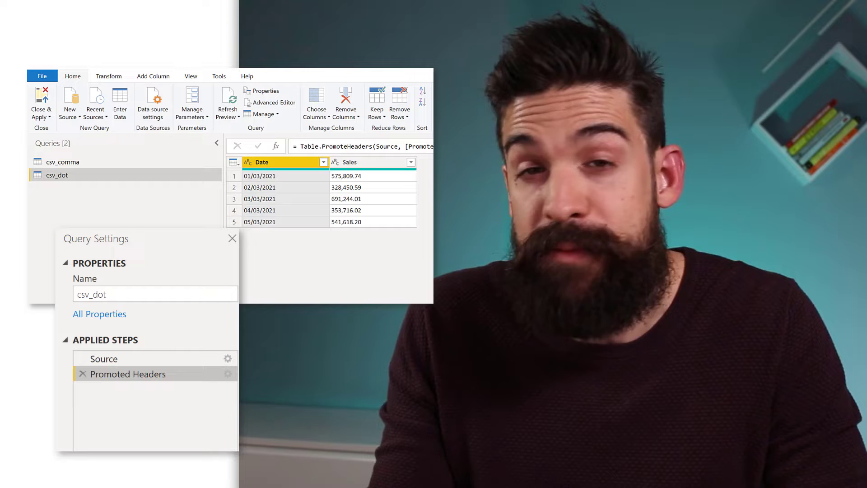
Check csv_dot's Sales column, then switch to the csv_comma query.
{"action": "left_click", "coordinate": [359, 163]}
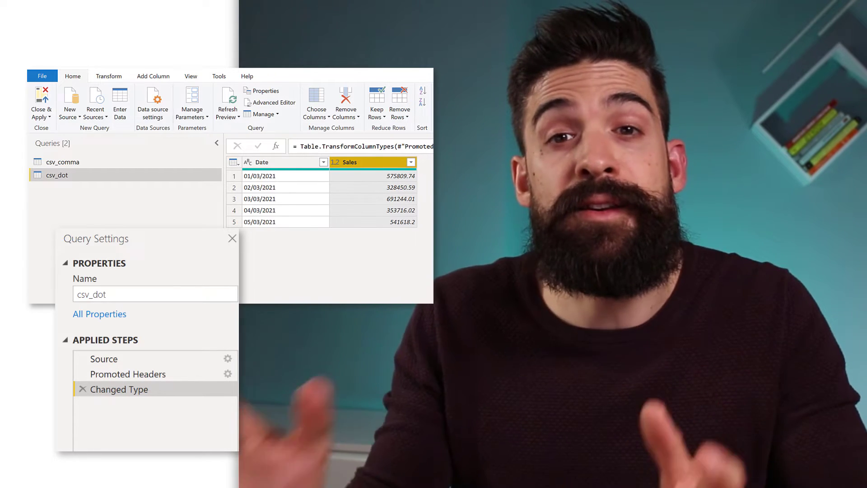
{"action": "left_click", "coordinate": [62, 162]}
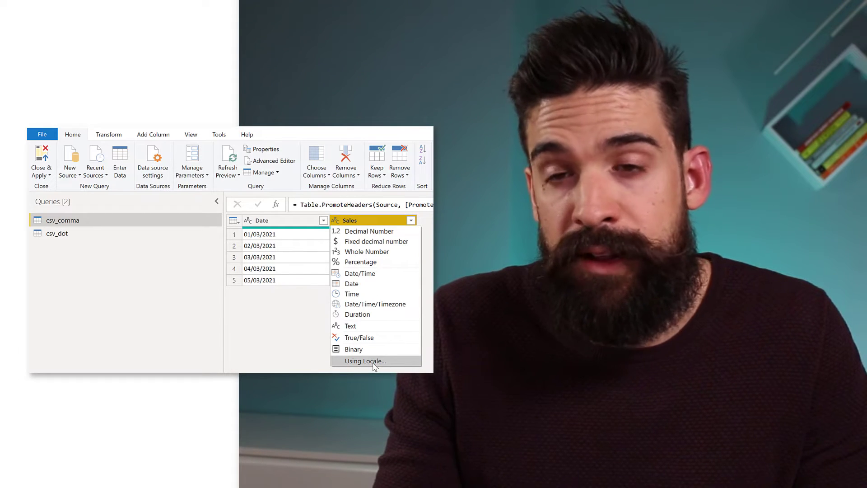
Convert Sales to Decimal Number using the German (Germany) locale.
{"action": "left_click", "coordinate": [364, 361]}
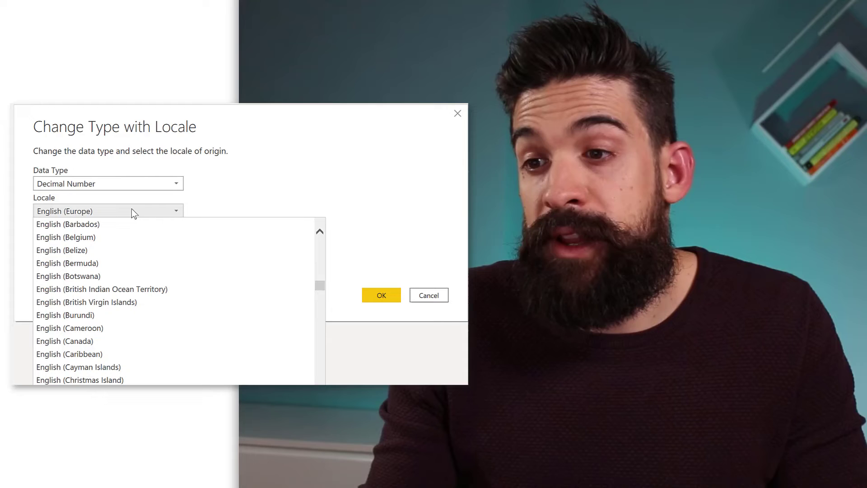
{"action": "mouse_move", "coordinate": [237, 303]}
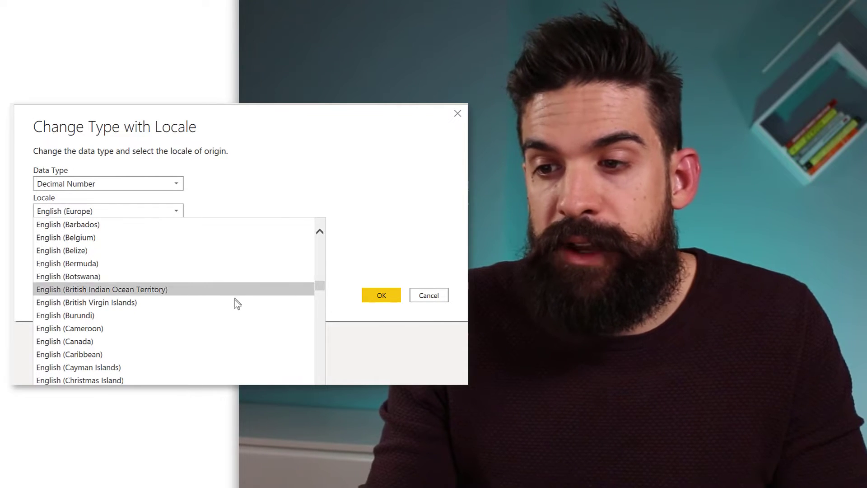
{"action": "mouse_move", "coordinate": [228, 324]}
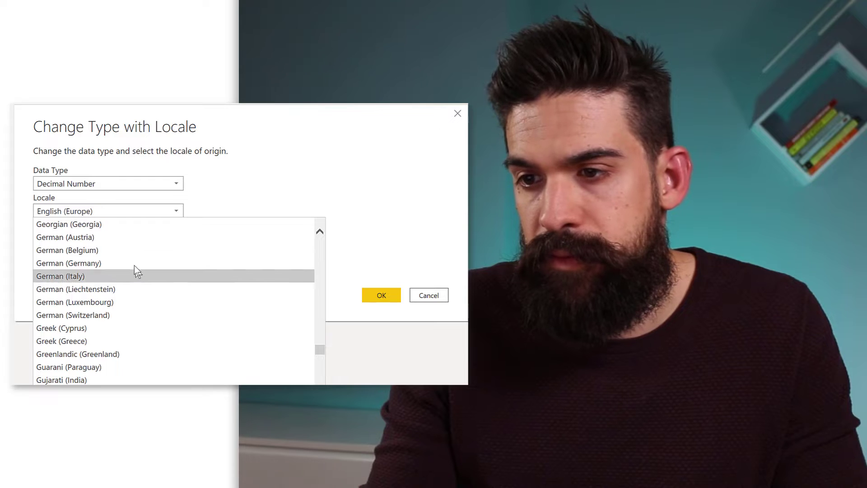
{"action": "left_click", "coordinate": [380, 295]}
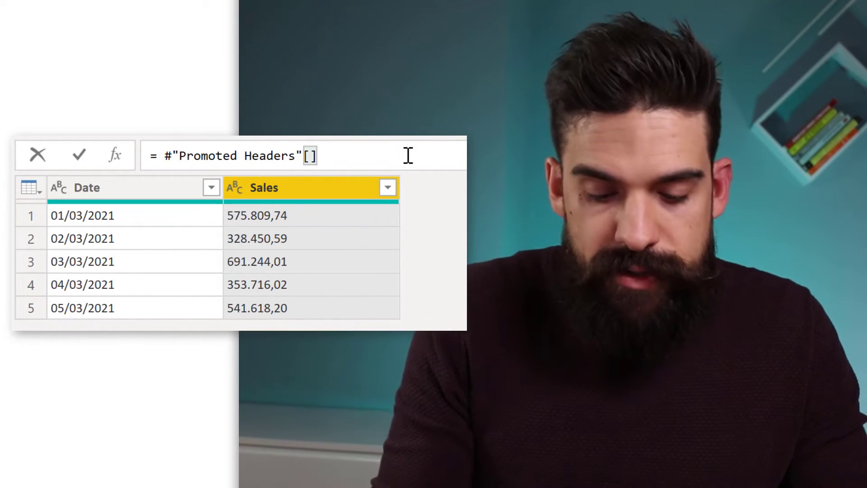
Write a custom step comparing Text.PositionOf for "," and "." in the first Sales value.
{"action": "type", "text": "Slae"}
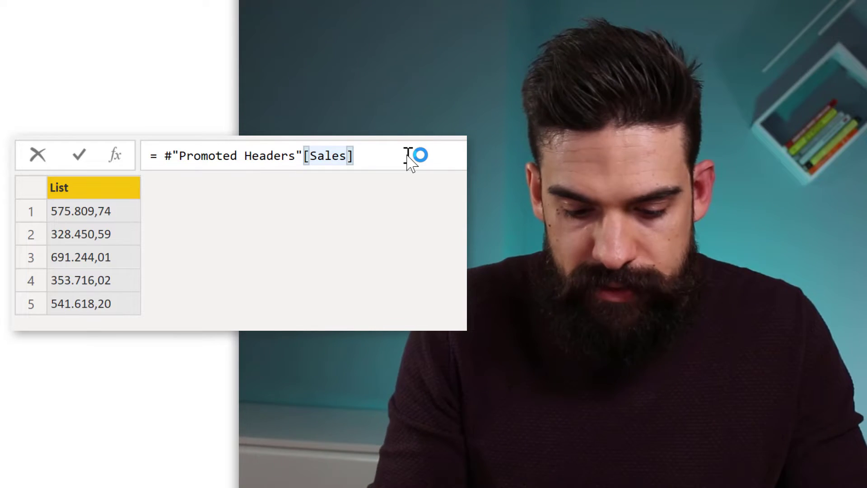
{"action": "type", "text": "{}"}
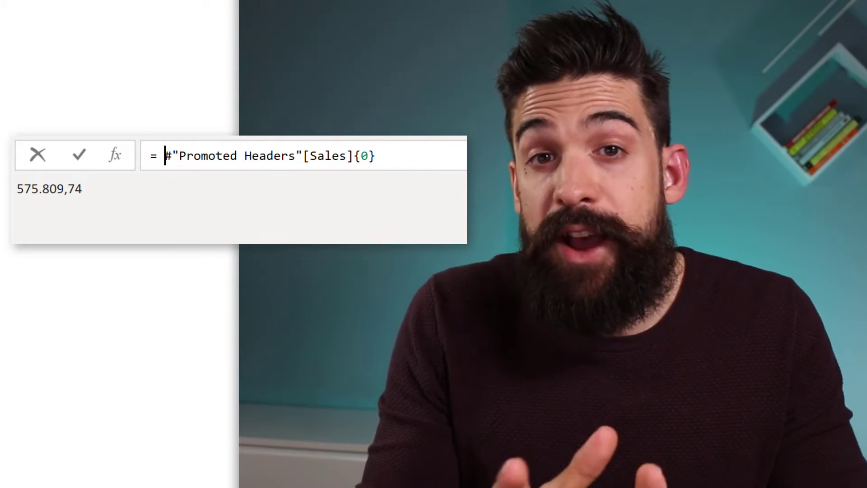
{"action": "type", "text": "Text.PositionOf("}
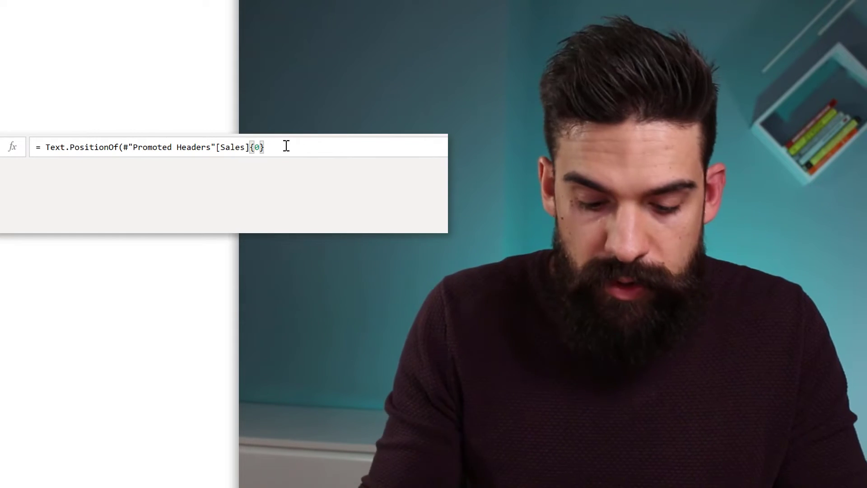
{"action": "type", "text": ", \",\")"}
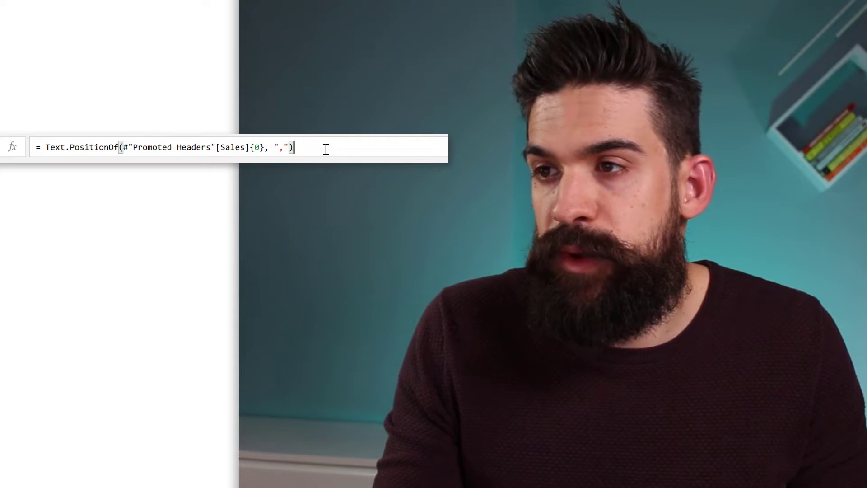
{"action": "type", "text": ">"}
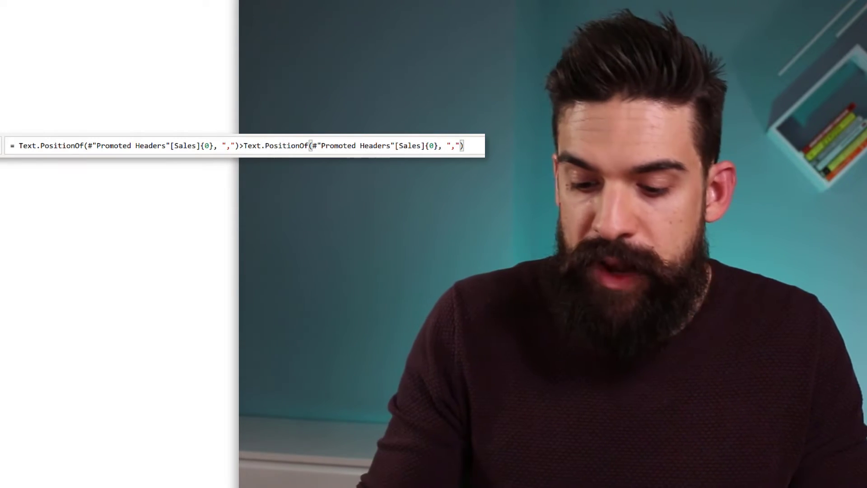
{"action": "type", "text": "."}
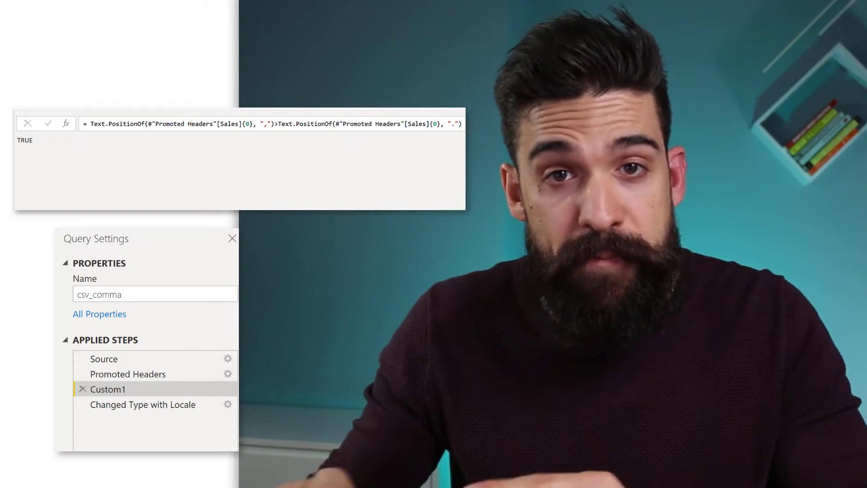
Rename the new custom step to Comma?
{"action": "right_click", "coordinate": [107, 389]}
{"action": "type", "text": "C"}
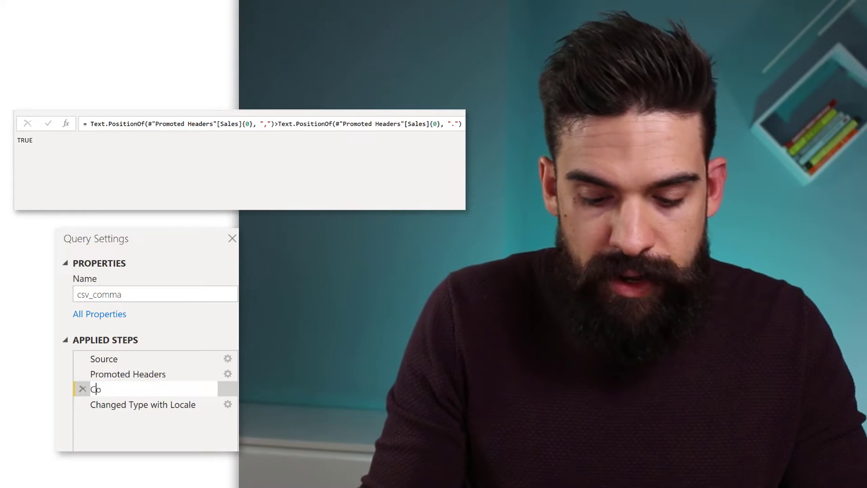
{"action": "type", "text": "omma?"}
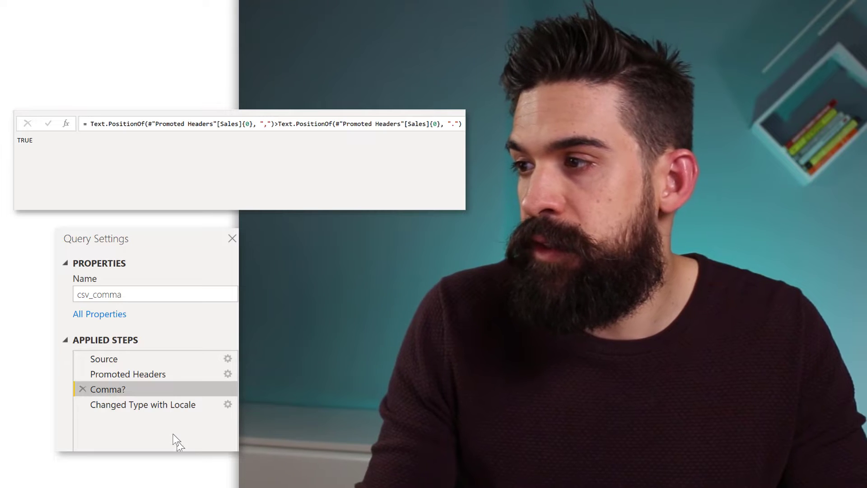
{"action": "left_click", "coordinate": [142, 404]}
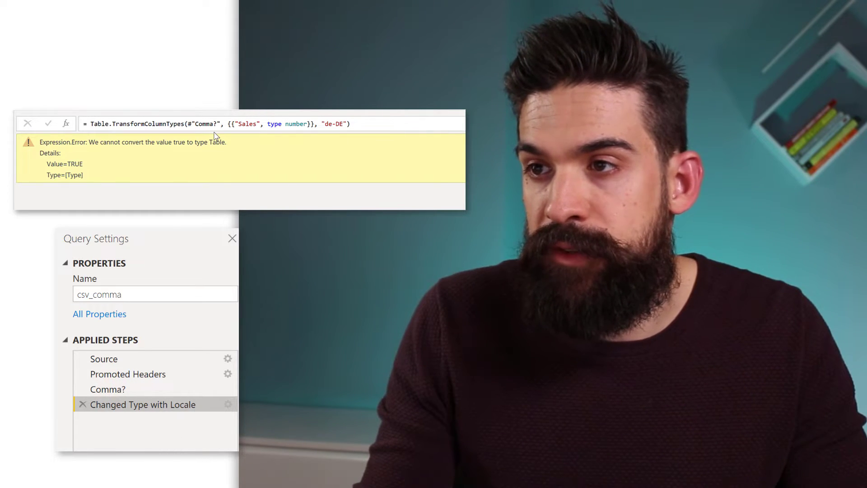
Point the locale step at #"Promoted Headers" and begin an if #"Comma?" condition.
{"action": "left_click", "coordinate": [223, 124]}
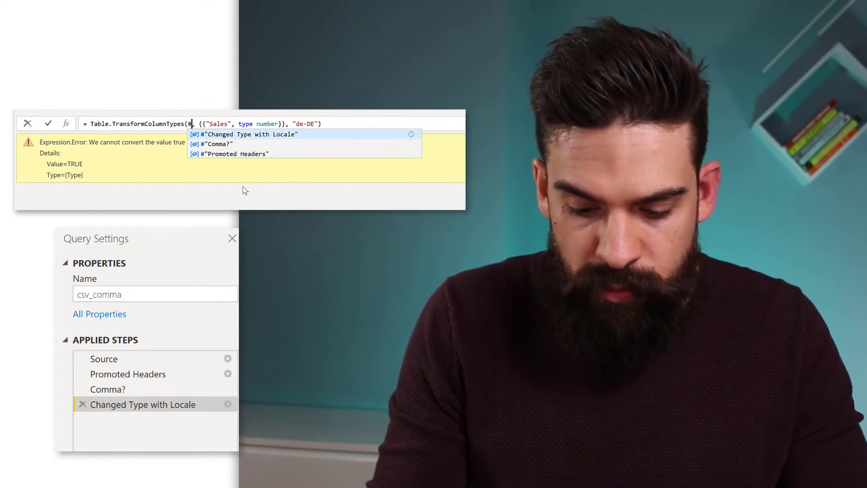
{"action": "type", "text": "#pr"}
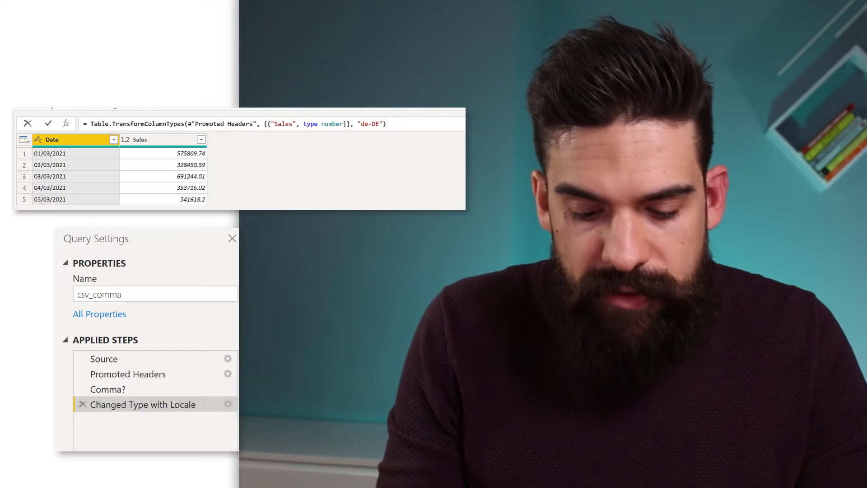
{"action": "type", "text": "if"}
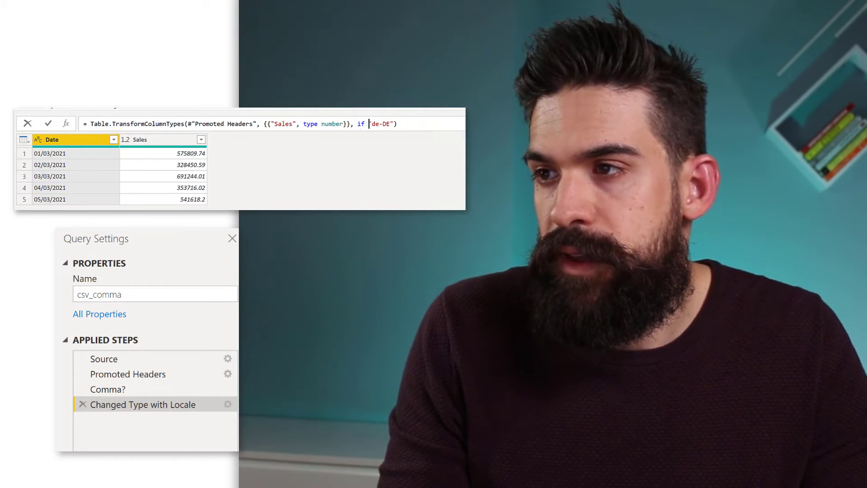
{"action": "type", "text": "comma?\""}
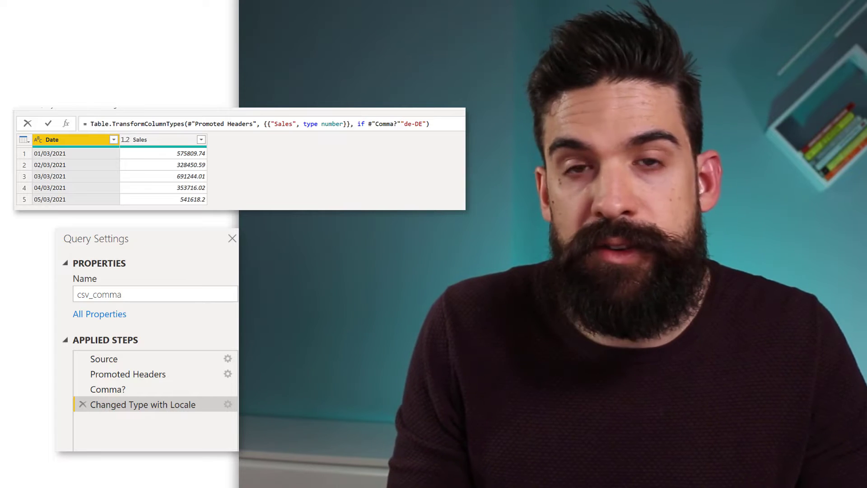
Complete the locale argument as if #"Comma?" then "de-DE" else "en-...".
{"action": "left_click", "coordinate": [406, 123]}
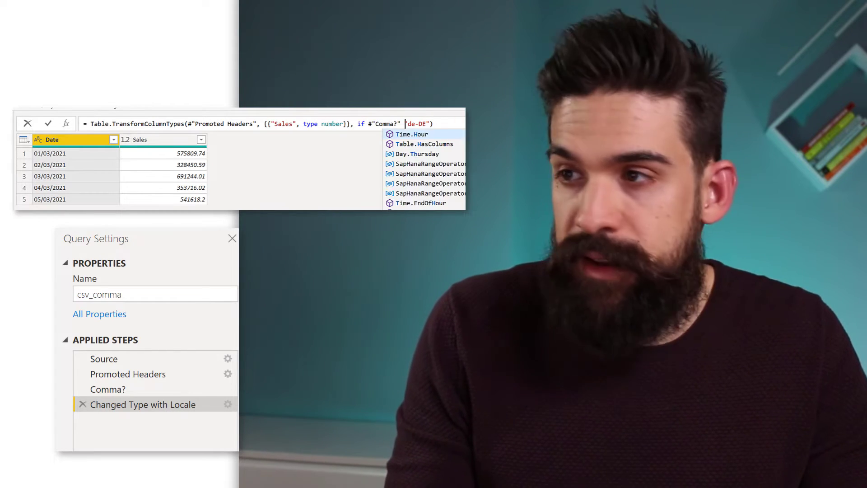
{"action": "type", "text": "then"}
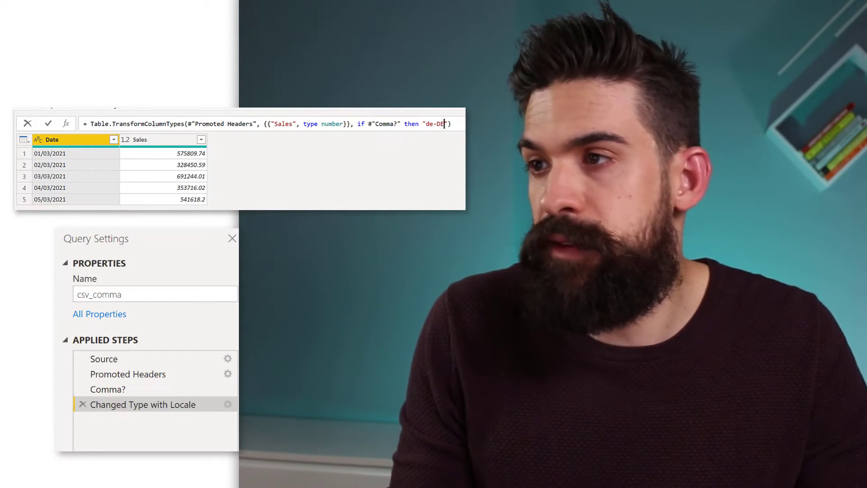
{"action": "type", "text": "e"}
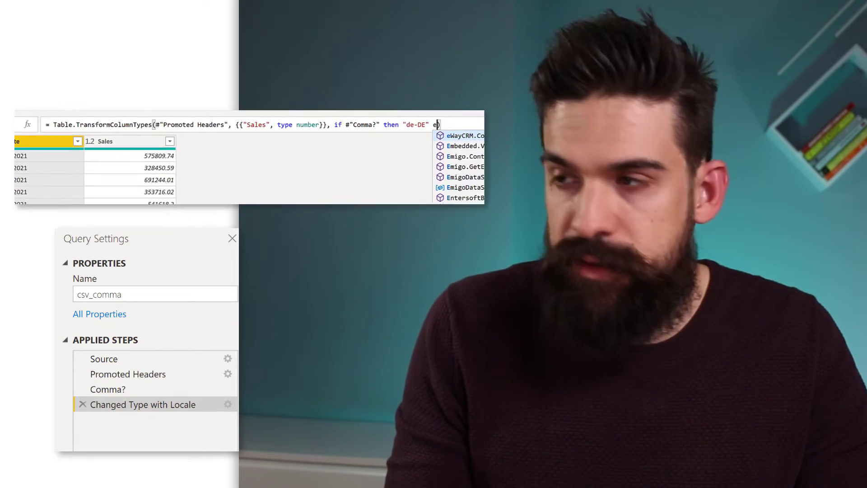
{"action": "type", "text": "lse"}
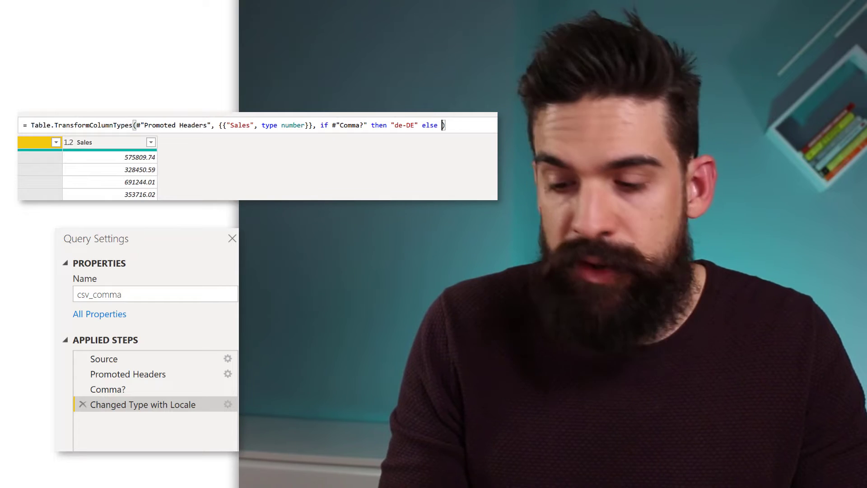
{"action": "type", "text": "\"en"}
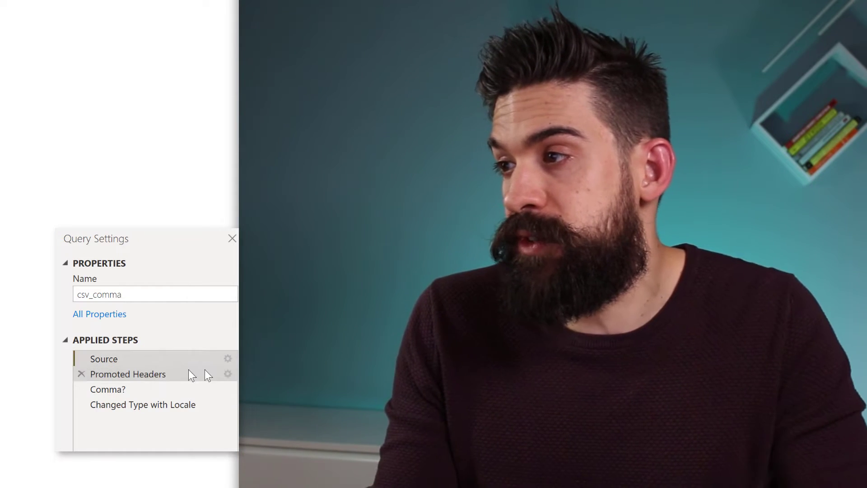
Review the Source step settings, then show the final step with Sales as decimals.
{"action": "left_click", "coordinate": [103, 358]}
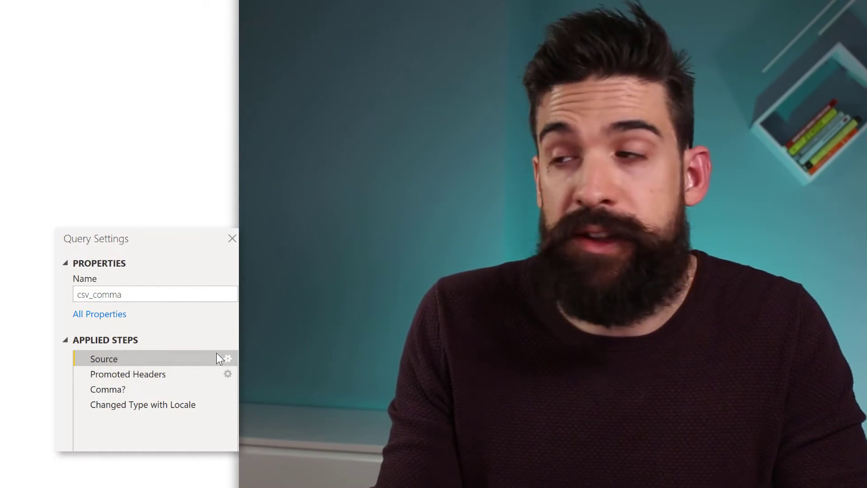
{"action": "left_click", "coordinate": [108, 389]}
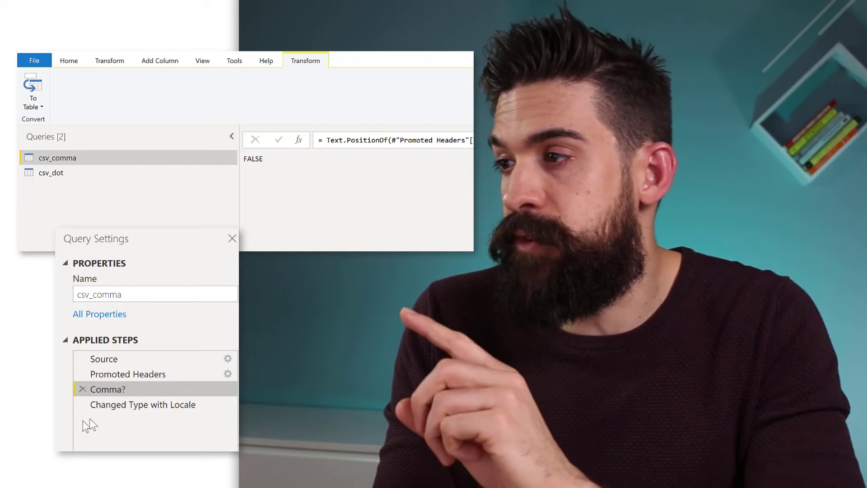
{"action": "left_click", "coordinate": [143, 404]}
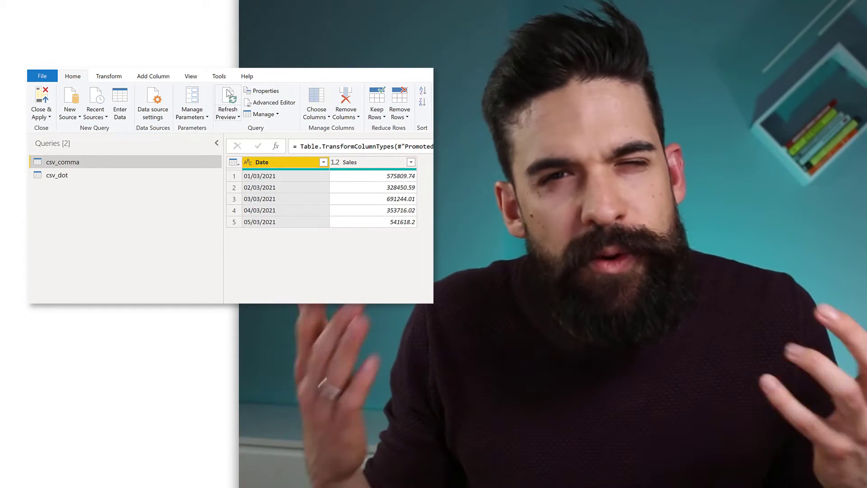
Remove the Columns argument from Csv.Document in Source so Cost comes through.
{"action": "left_click", "coordinate": [104, 359]}
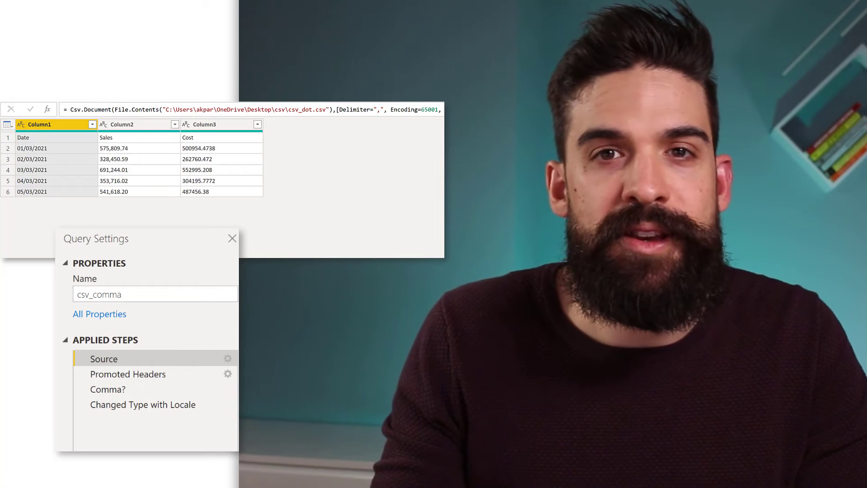
{"action": "left_click", "coordinate": [143, 405]}
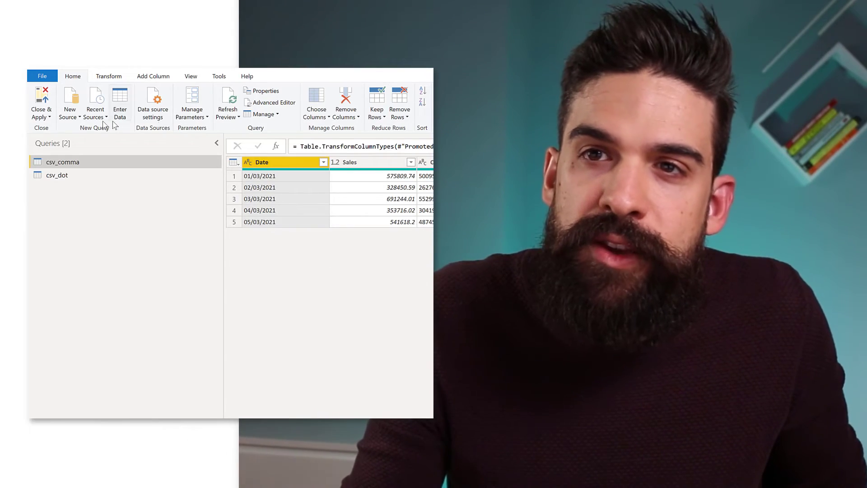
Add a Folder source for the csv data folder and combine its CSV files into one table.
{"action": "left_click", "coordinate": [70, 101]}
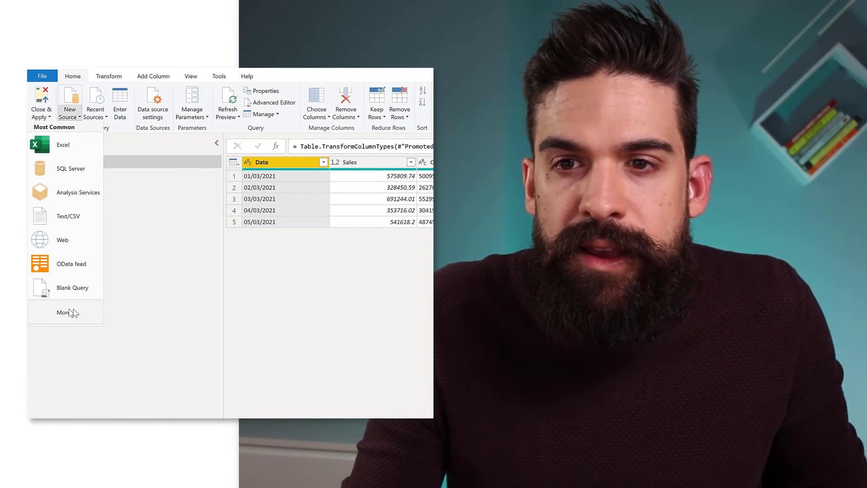
{"action": "left_click", "coordinate": [63, 311]}
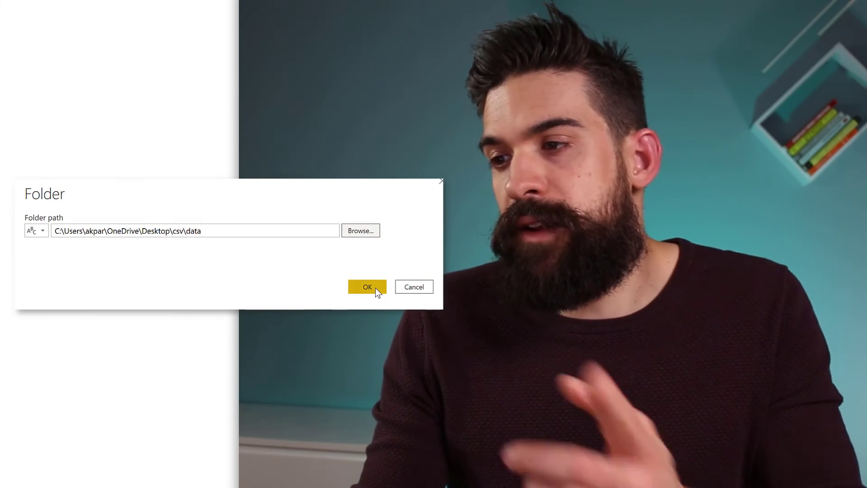
{"action": "left_click", "coordinate": [367, 287]}
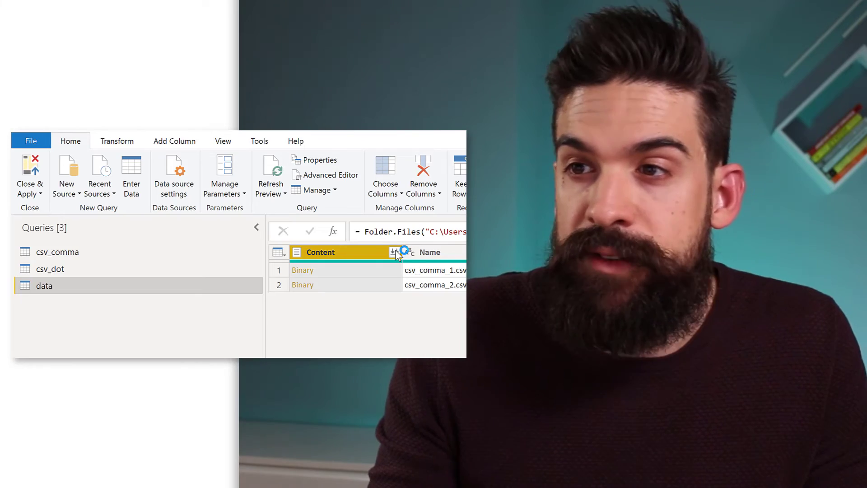
{"action": "left_click", "coordinate": [394, 252]}
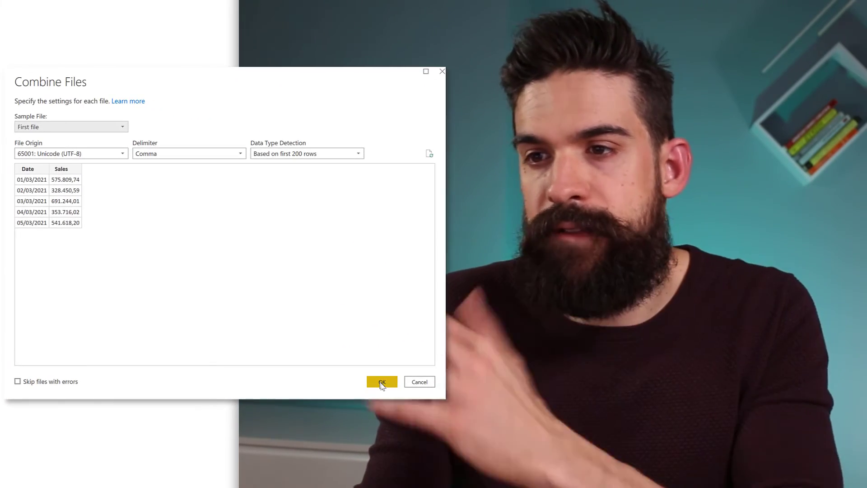
{"action": "left_click", "coordinate": [381, 381]}
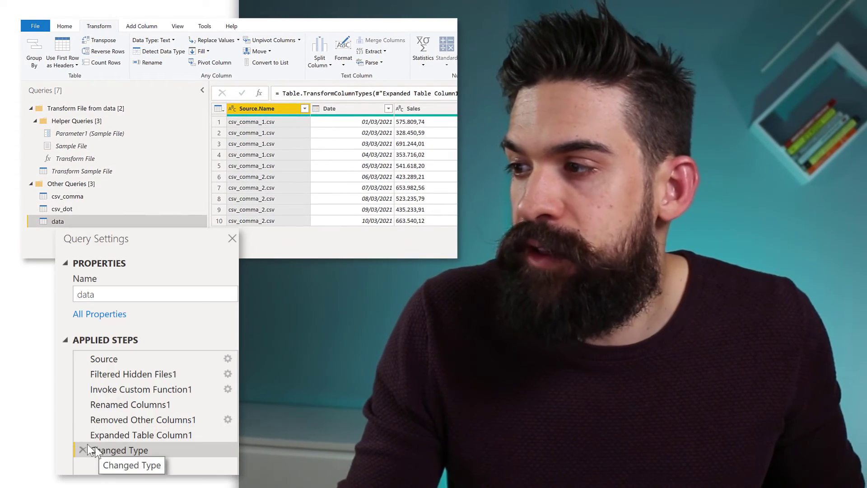
At the Expanded Table Column1 step, set Sales to Decimal Number using the German (Germany) locale.
{"action": "left_click", "coordinate": [140, 435]}
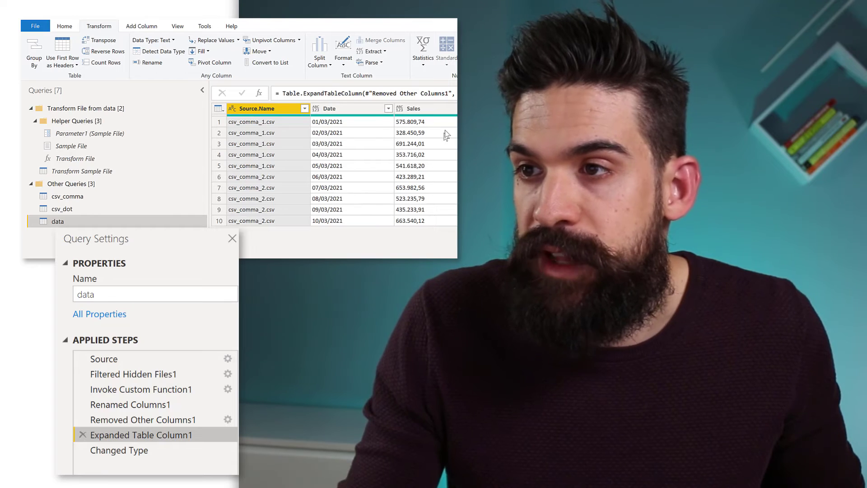
{"action": "left_click", "coordinate": [413, 108]}
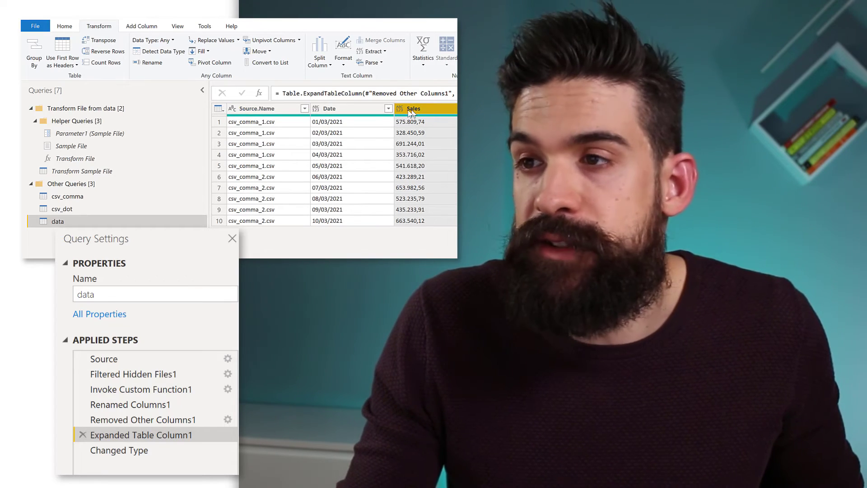
{"action": "left_click", "coordinate": [399, 109]}
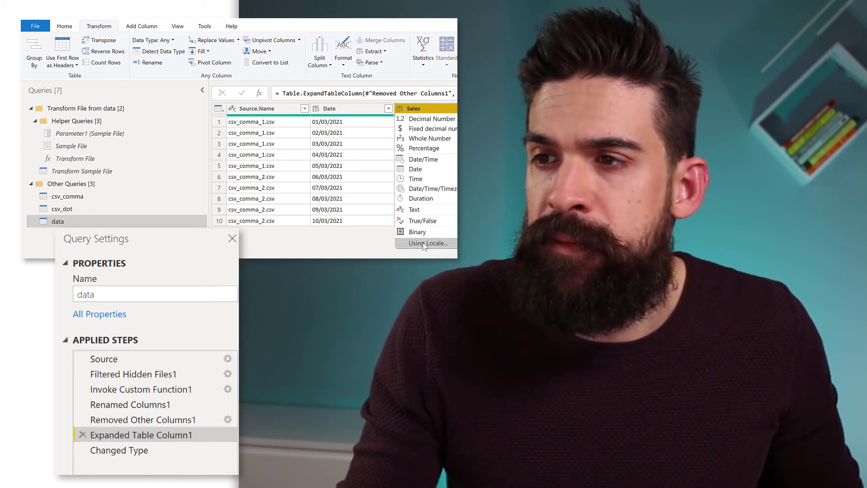
{"action": "left_click", "coordinate": [428, 243]}
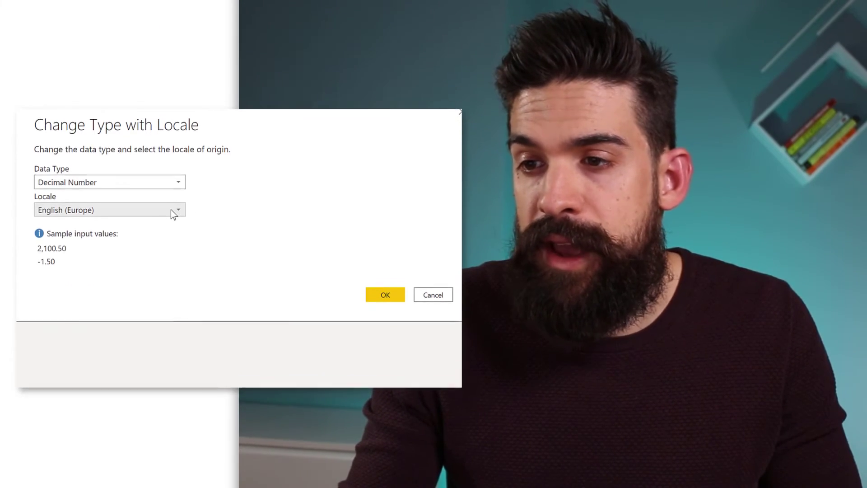
{"action": "left_click", "coordinate": [178, 209]}
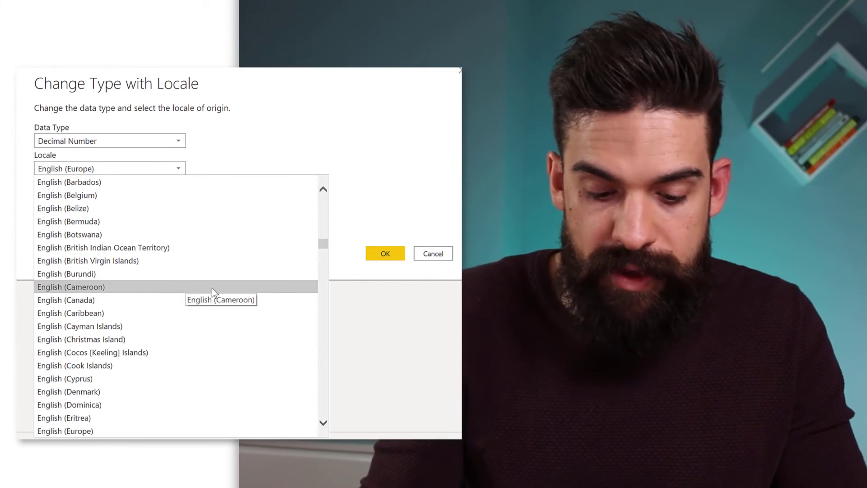
{"action": "scroll", "scroll_direction": "down", "scroll_amount": 3}
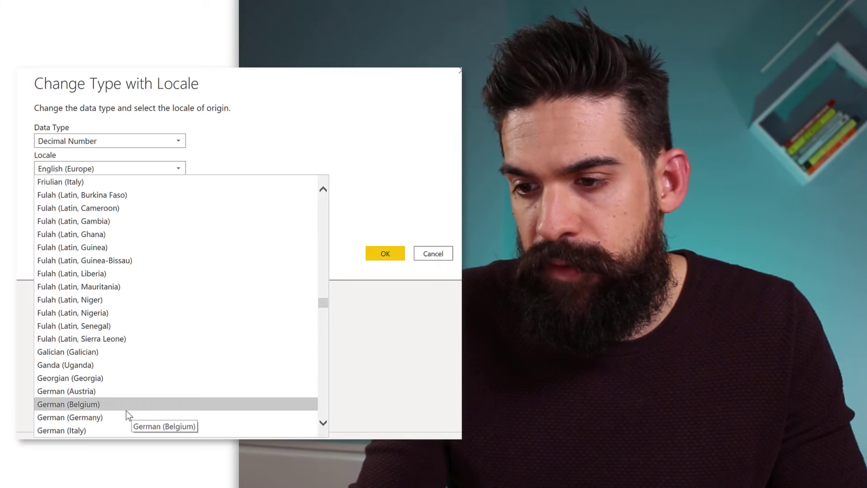
{"action": "left_click", "coordinate": [65, 417]}
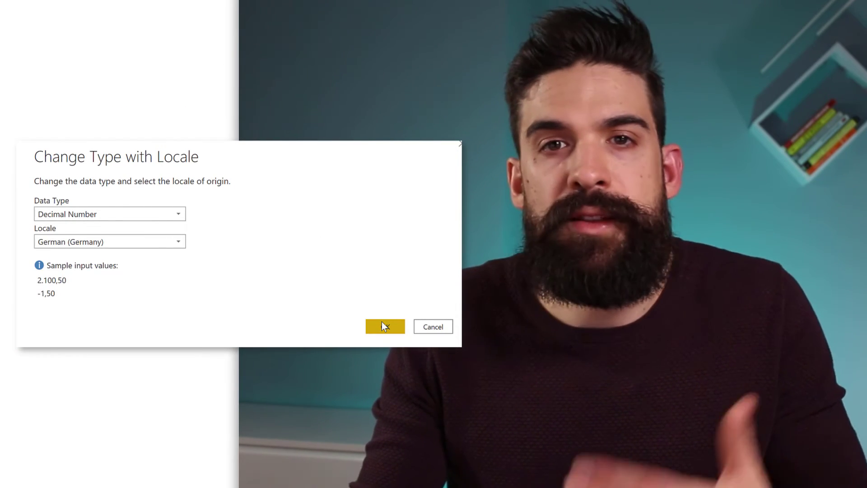
{"action": "left_click", "coordinate": [385, 326]}
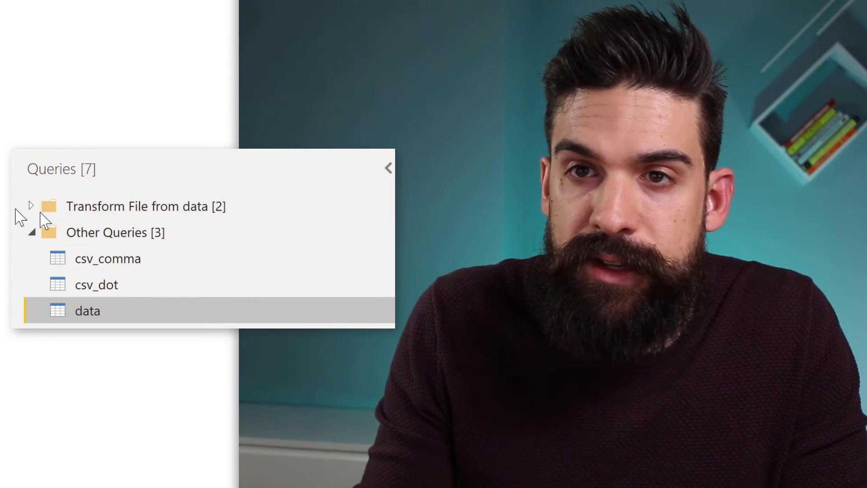
Delete the Columns=2 argument from the Transform File helper function's Csv.Document code.
{"action": "left_click", "coordinate": [31, 206]}
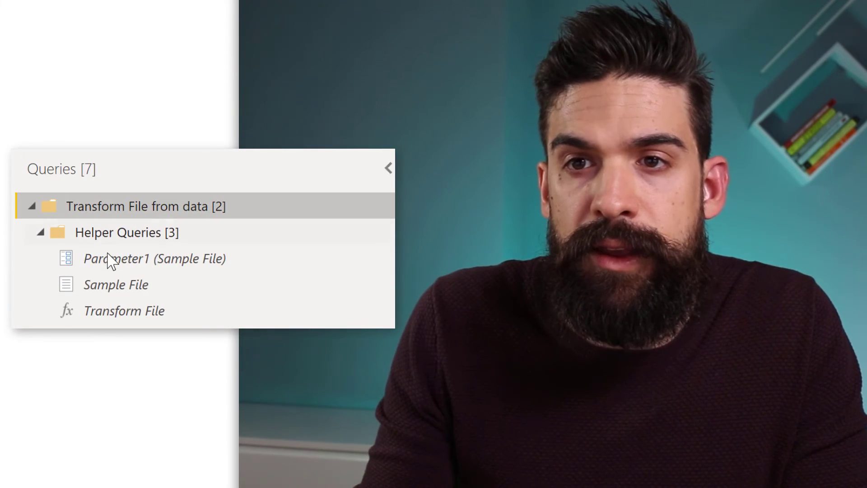
{"action": "left_click", "coordinate": [125, 311]}
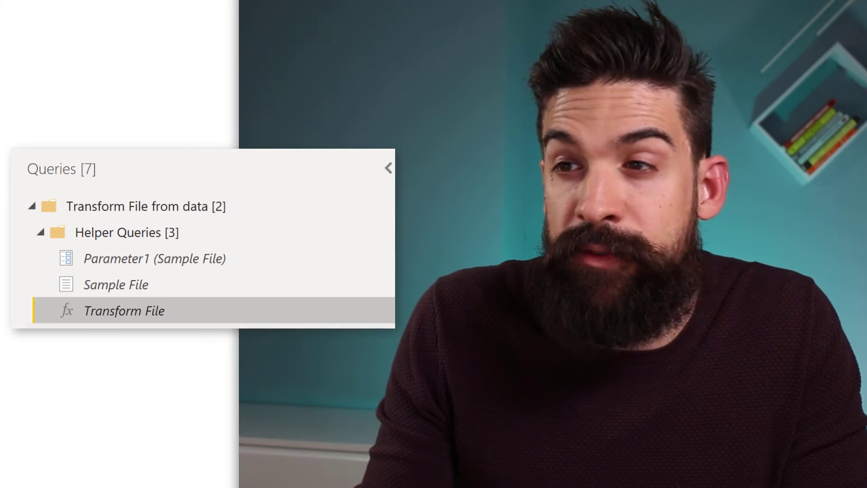
{"action": "left_click", "coordinate": [124, 310]}
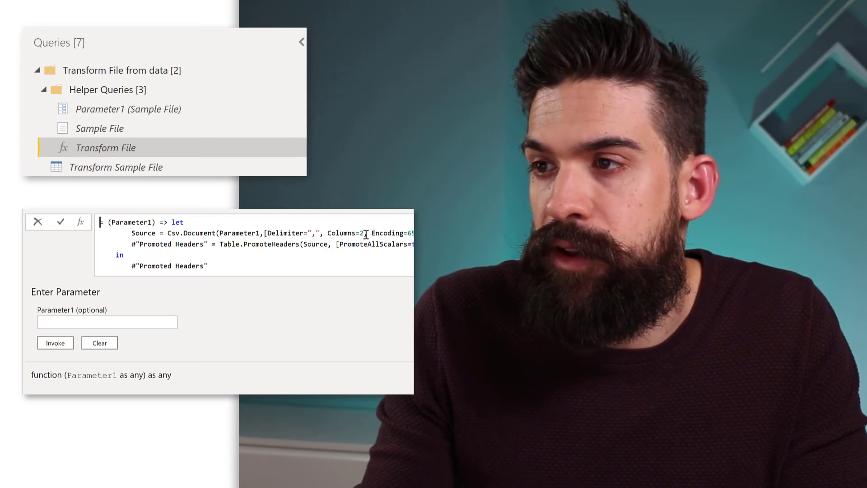
{"action": "double_click", "coordinate": [349, 233]}
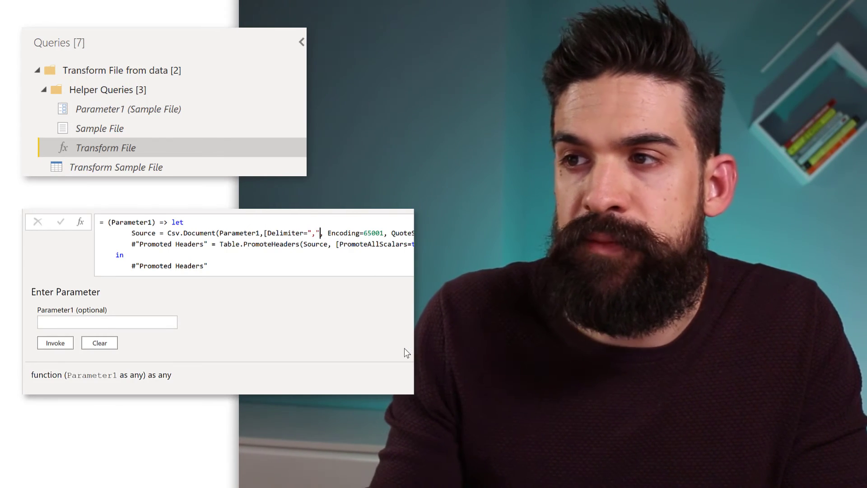
{"action": "left_click", "coordinate": [116, 167]}
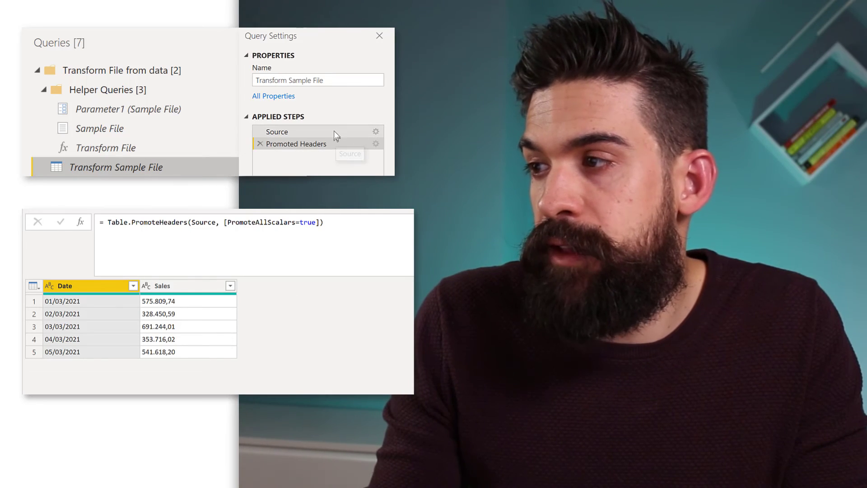
Select the Columns=2 argument in the Transform Sample File query's Source formula.
{"action": "left_click", "coordinate": [277, 132]}
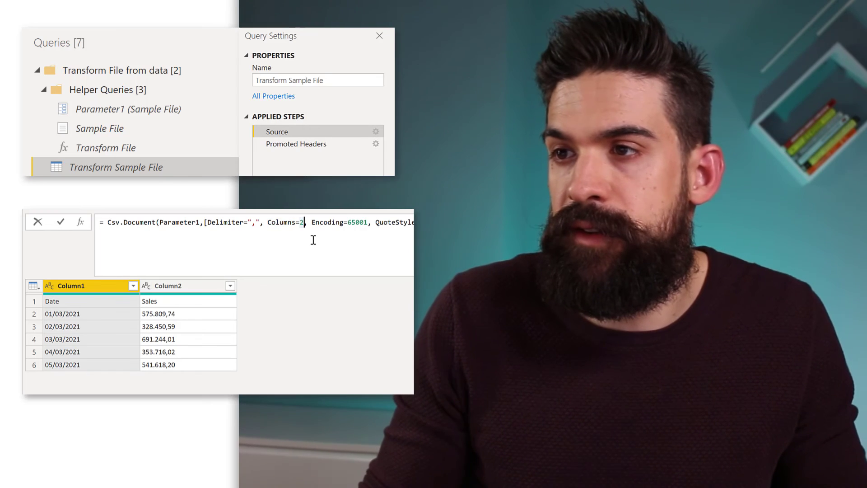
{"action": "double_click", "coordinate": [281, 222]}
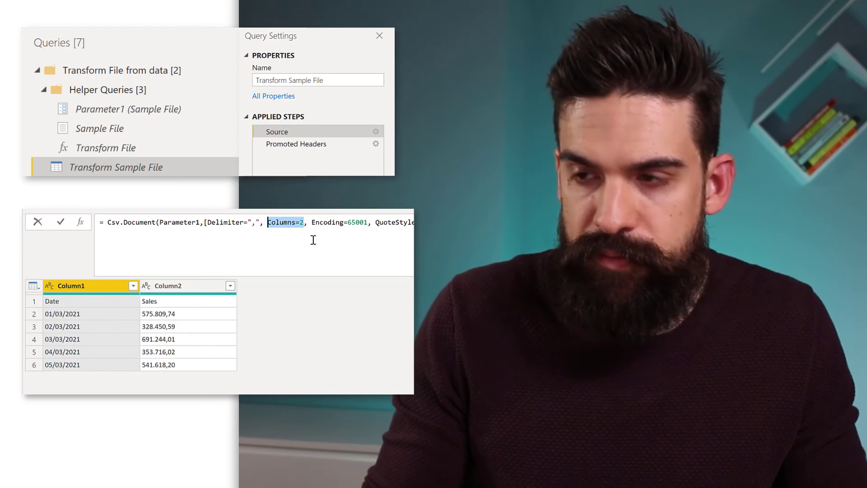